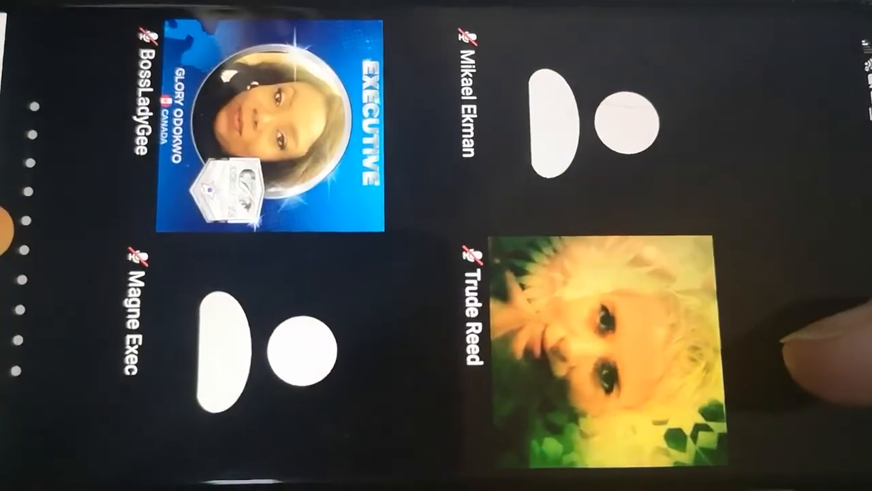
scroll("down", 3)
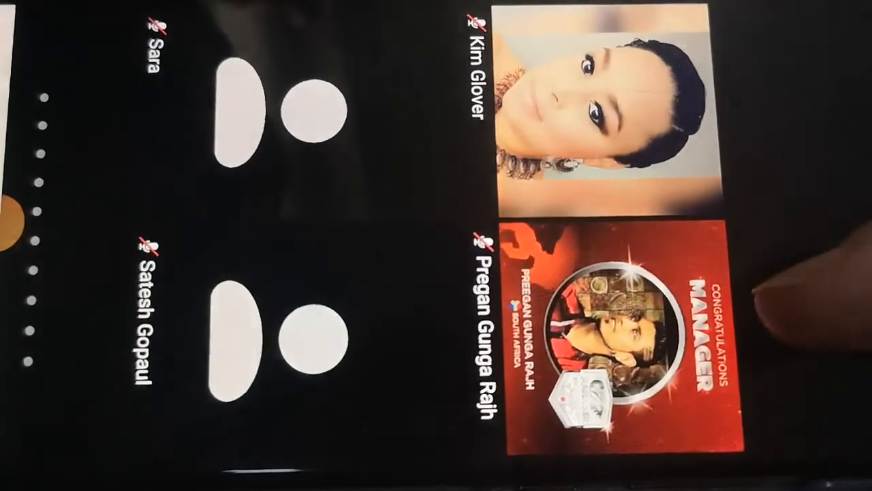
scroll("down", 3)
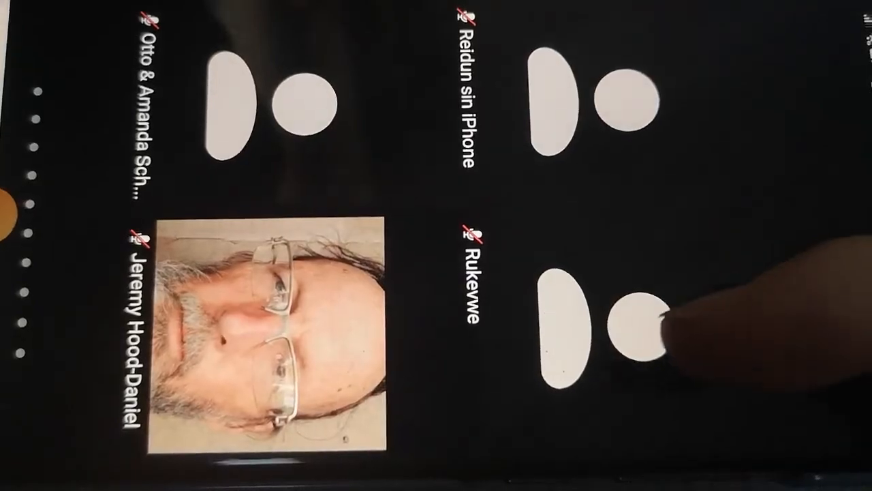
scroll("down", 3)
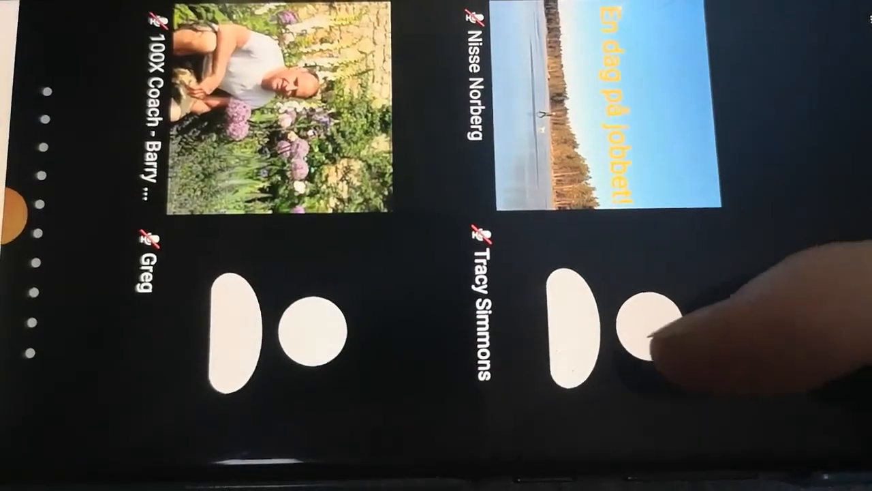
scroll("down", 3)
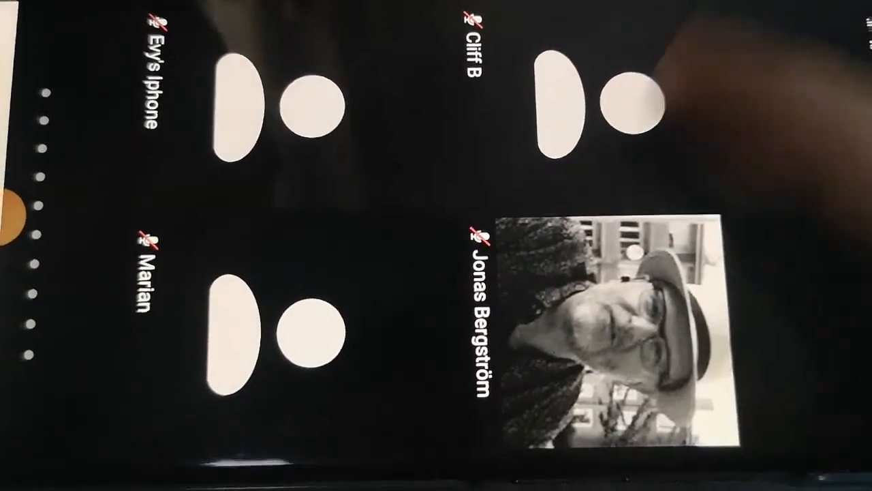